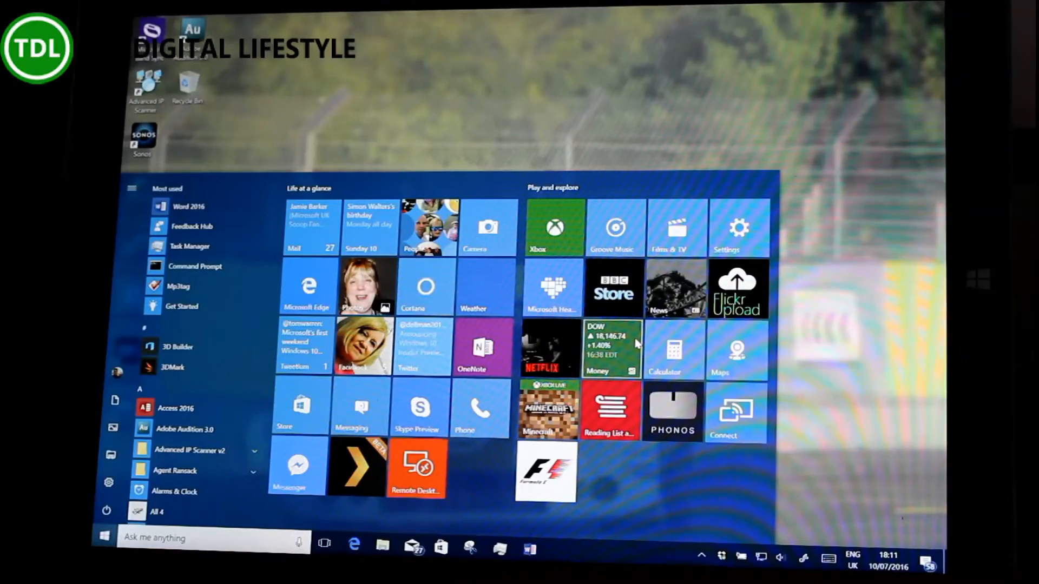
mouse_move(760, 556)
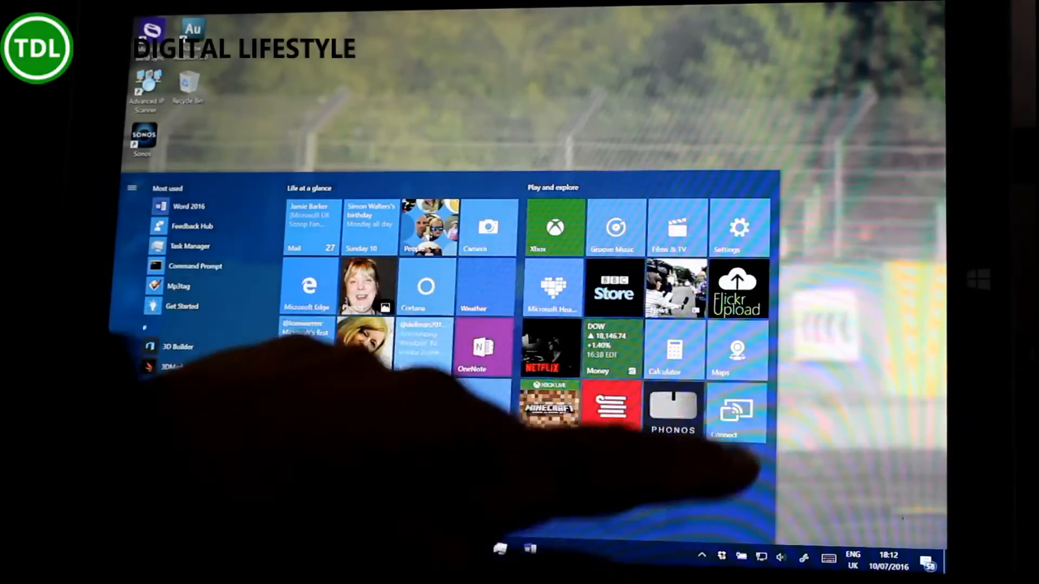
- Launch the Connect app from its Start tile so SurfacePro3 awaits a wireless connection
click(736, 411)
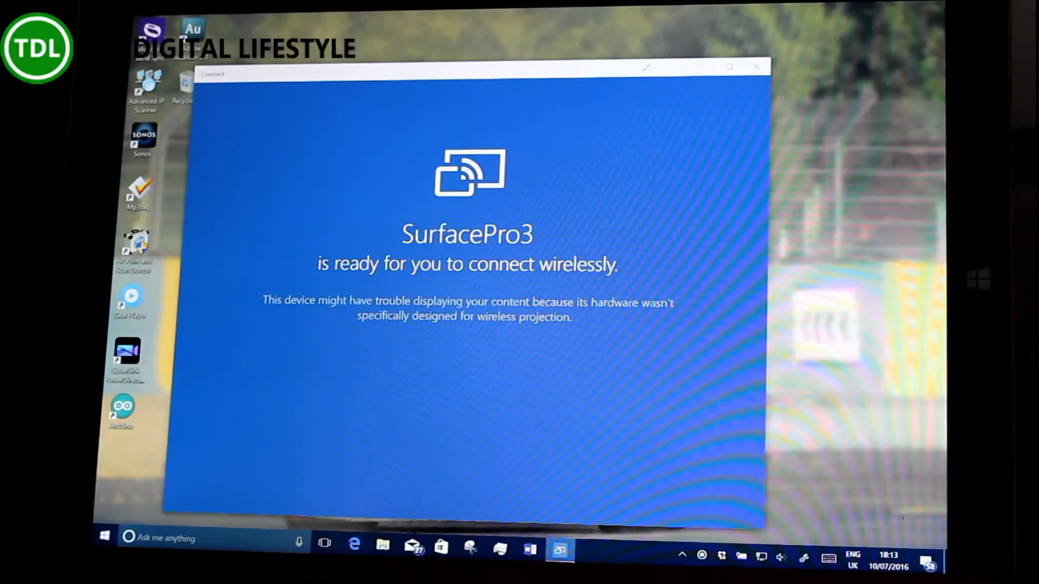